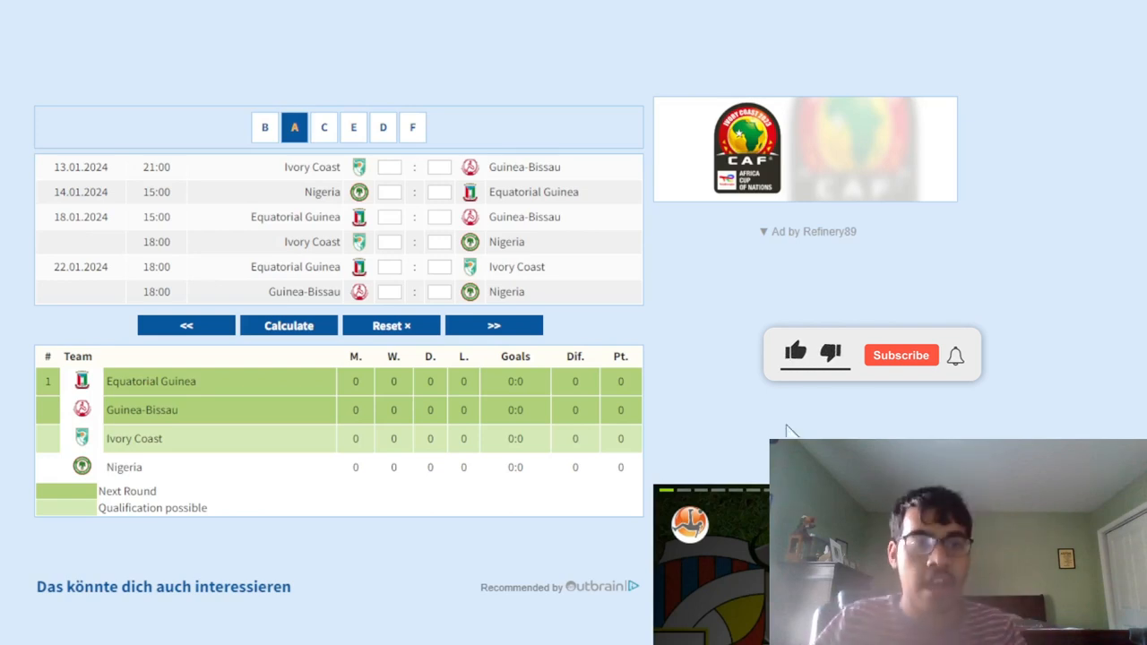
# Enter Ivory Coast 2–0 Guinea-Bissau as Group A's opening match score
pyautogui.click(900, 355)
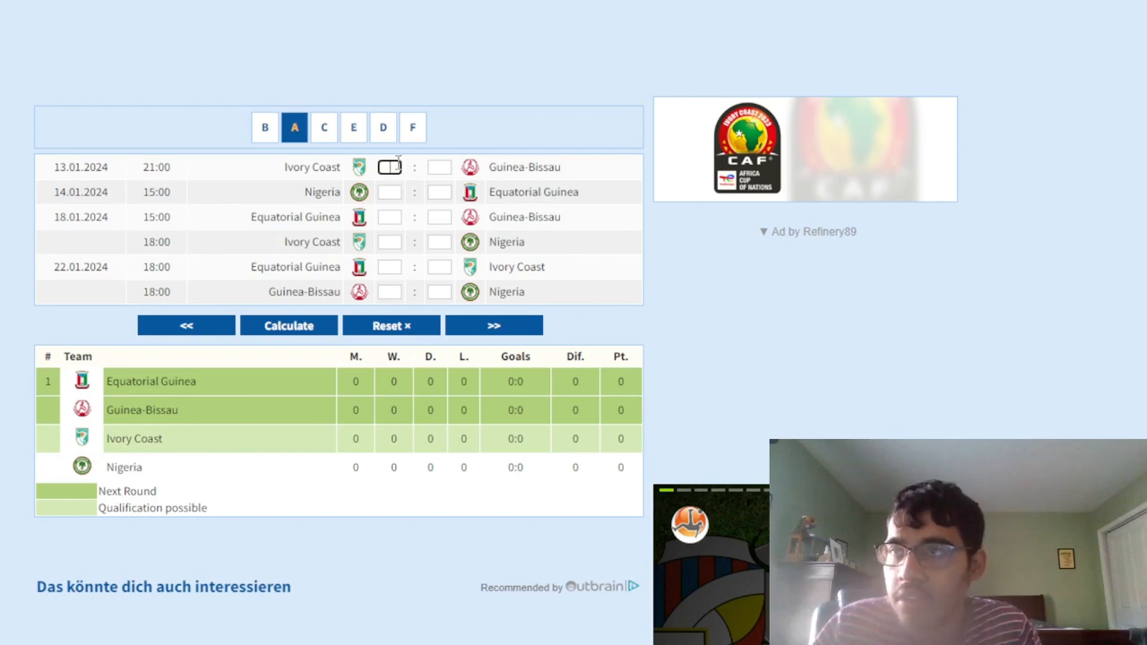
pyautogui.write('2')
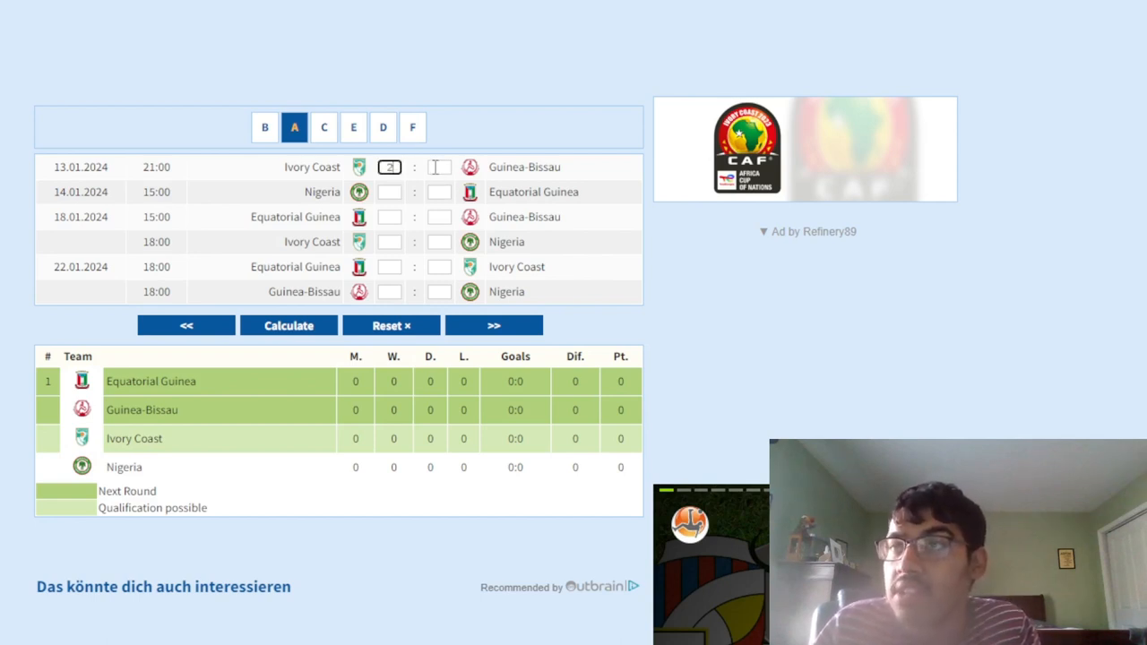
pyautogui.write('0')
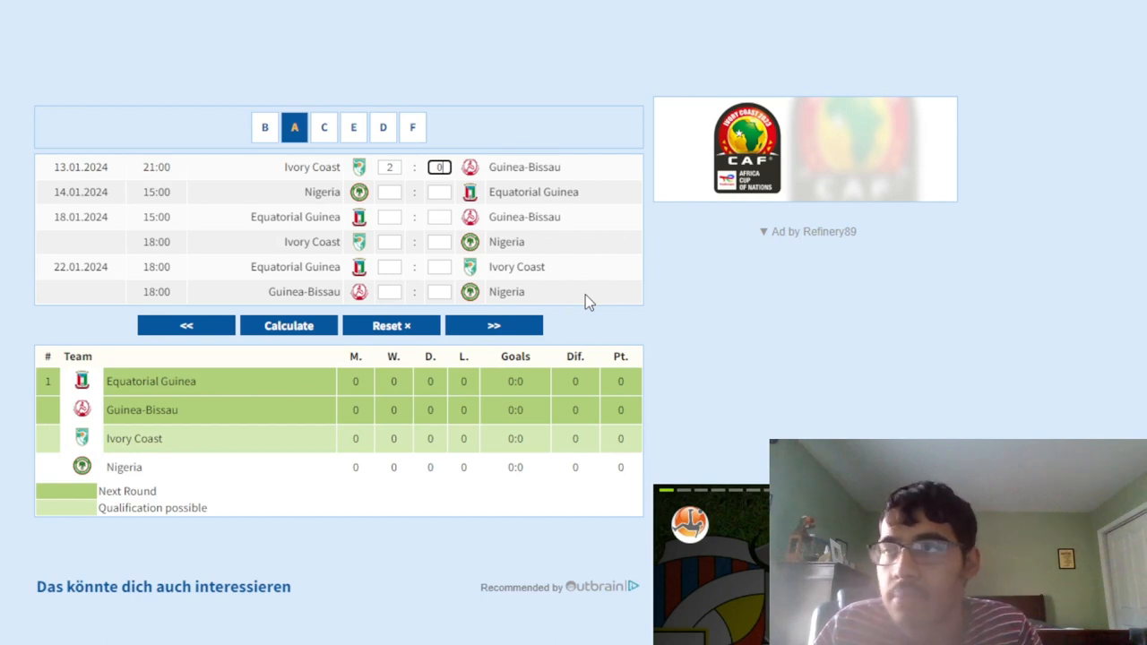
pyautogui.moveTo(424, 212)
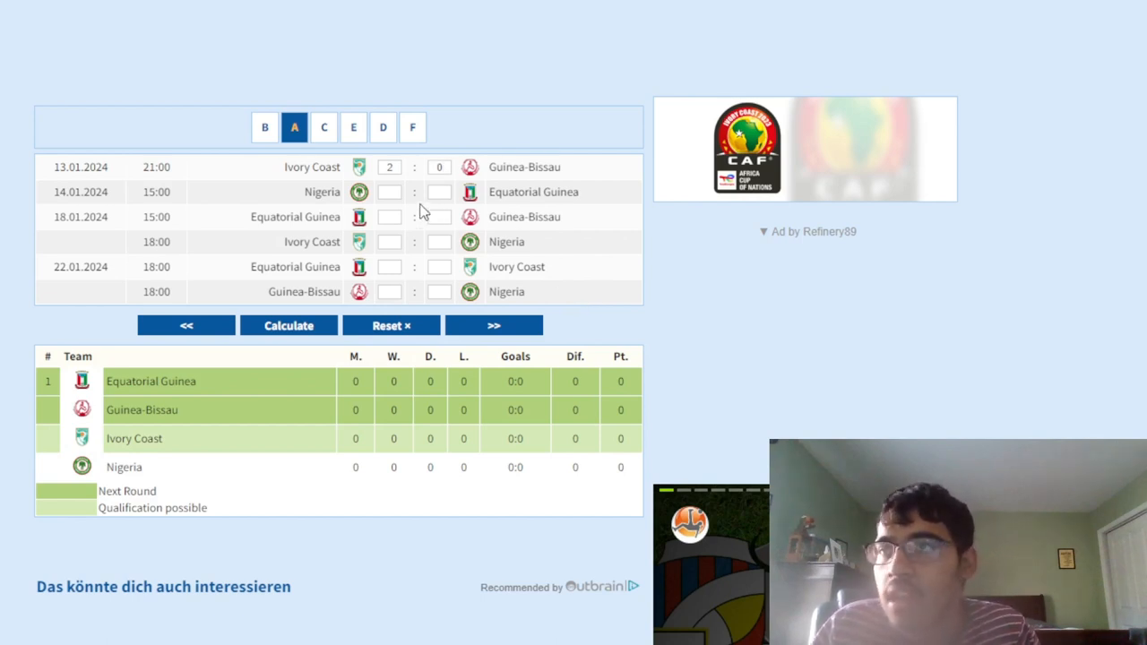
pyautogui.click(389, 191)
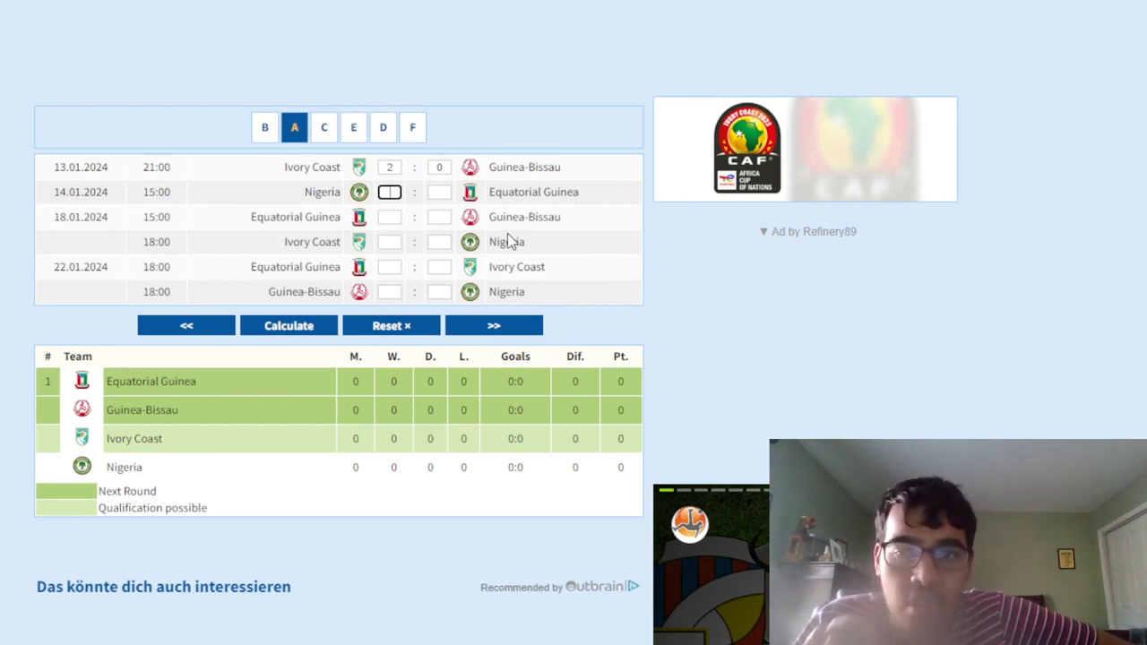
# Enter Nigeria 2–1 Equatorial Guinea and calculate the Group A table
pyautogui.write('2')
pyautogui.click(439, 191)
pyautogui.write('1')
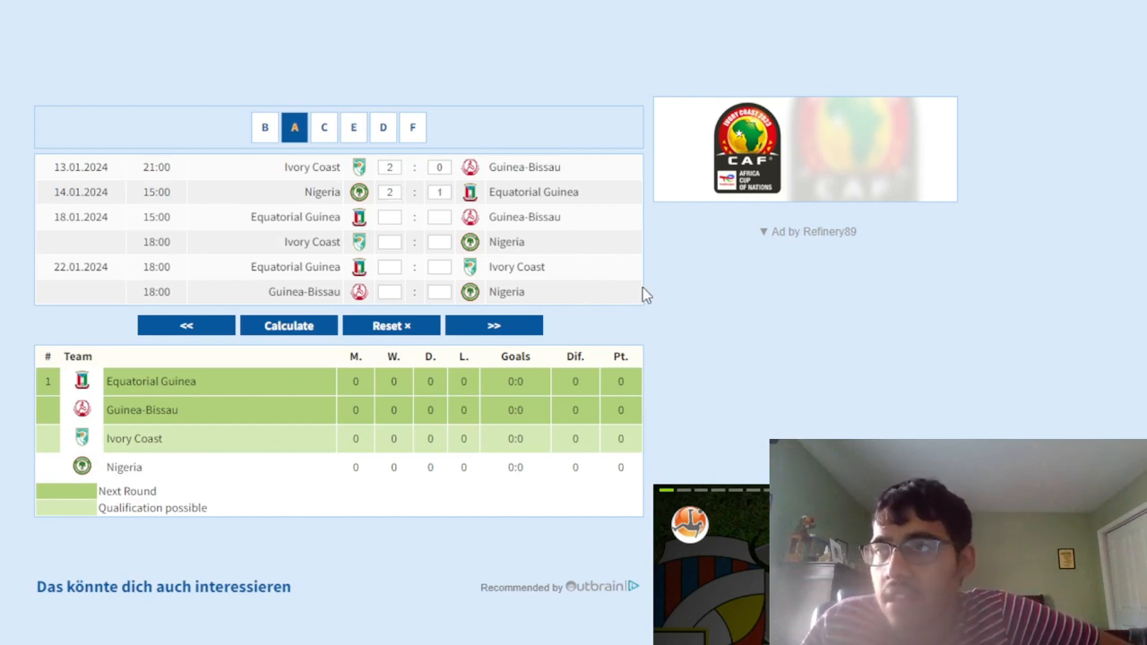
pyautogui.click(287, 324)
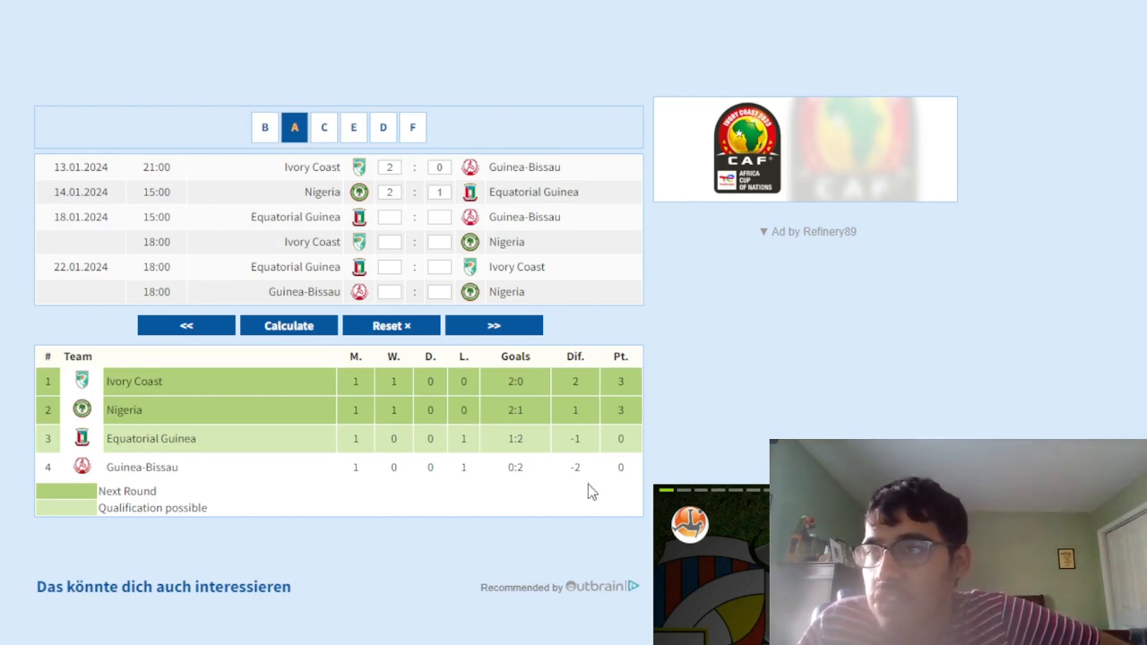
pyautogui.moveTo(564, 470)
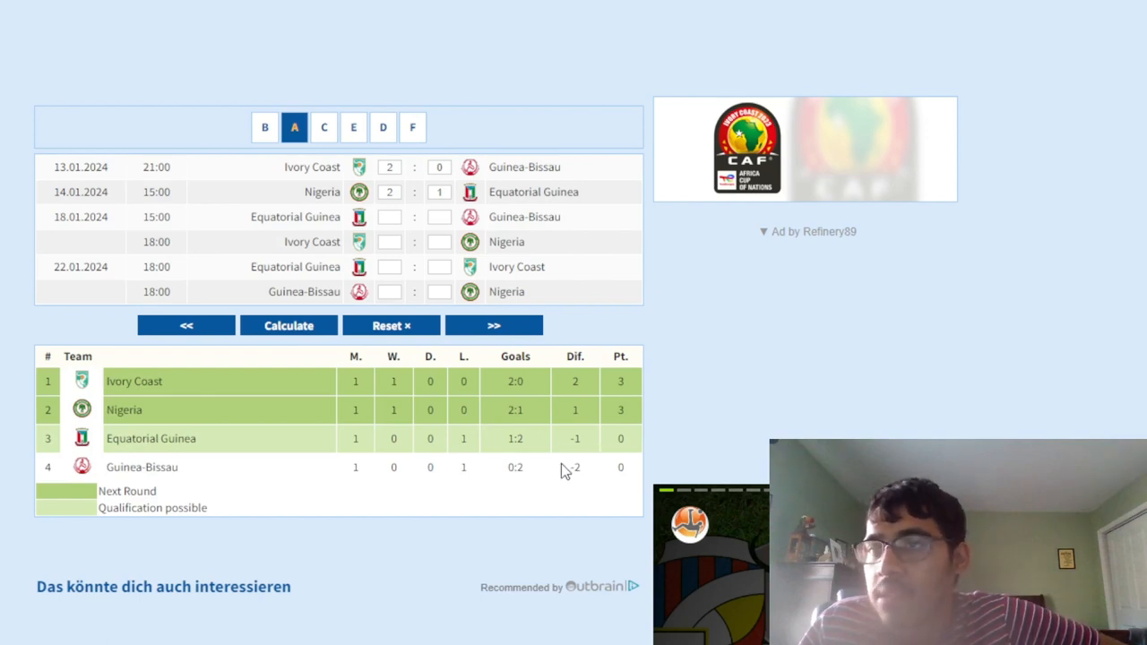
# Switch to Group B and enter Egypt 3–0 Mozambique
pyautogui.click(264, 126)
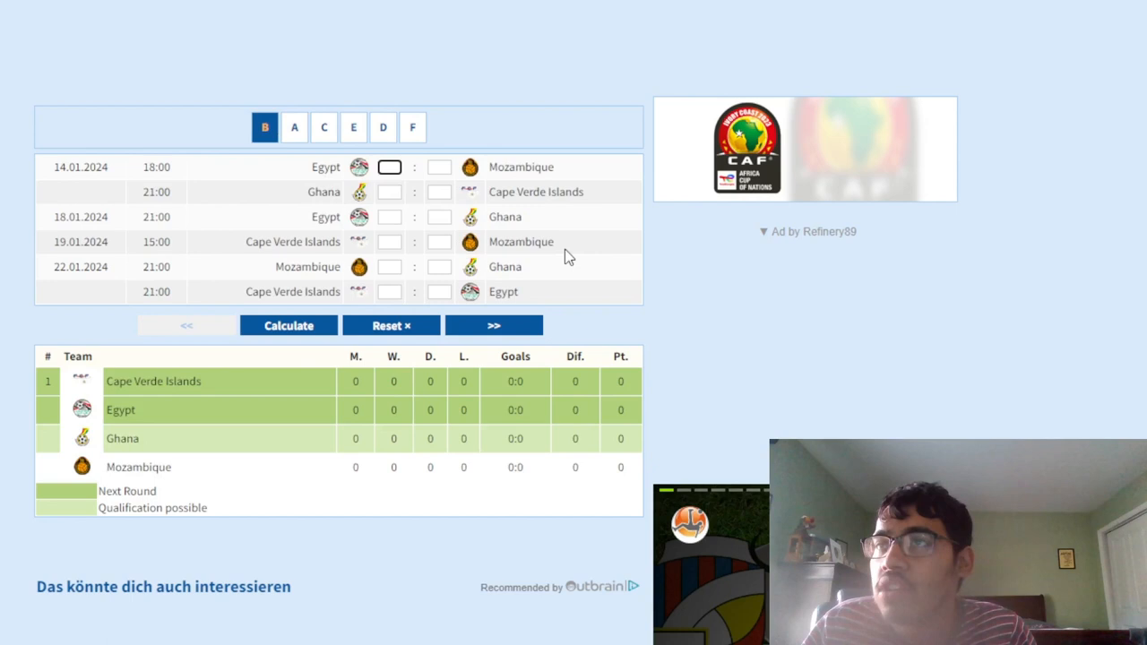
pyautogui.moveTo(560, 251)
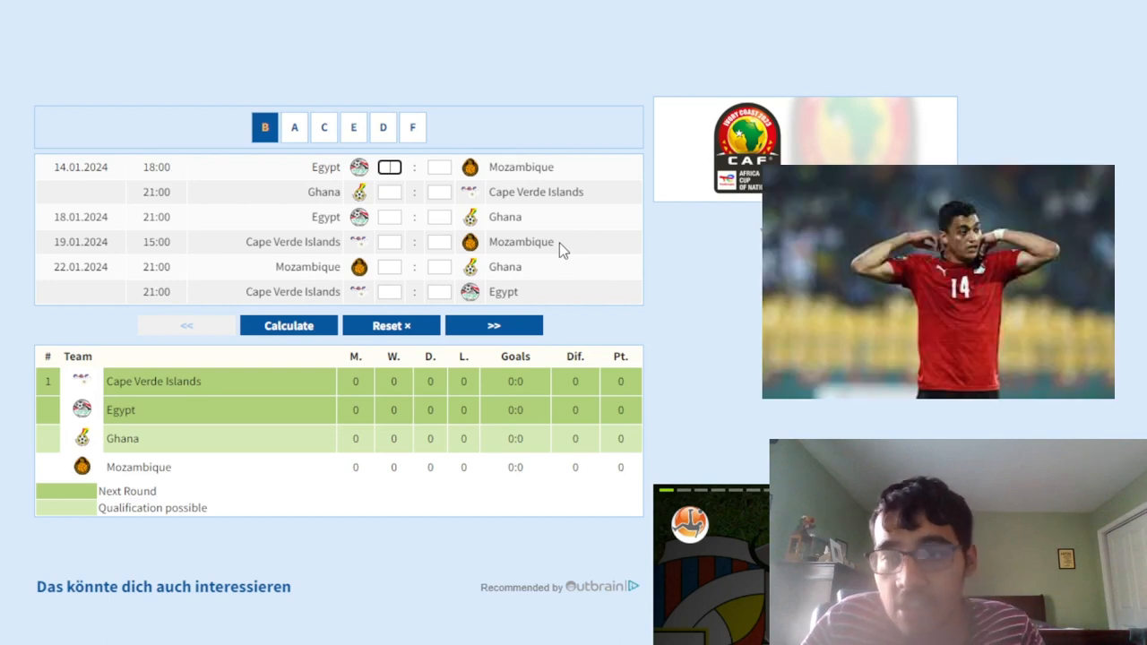
pyautogui.click(389, 167)
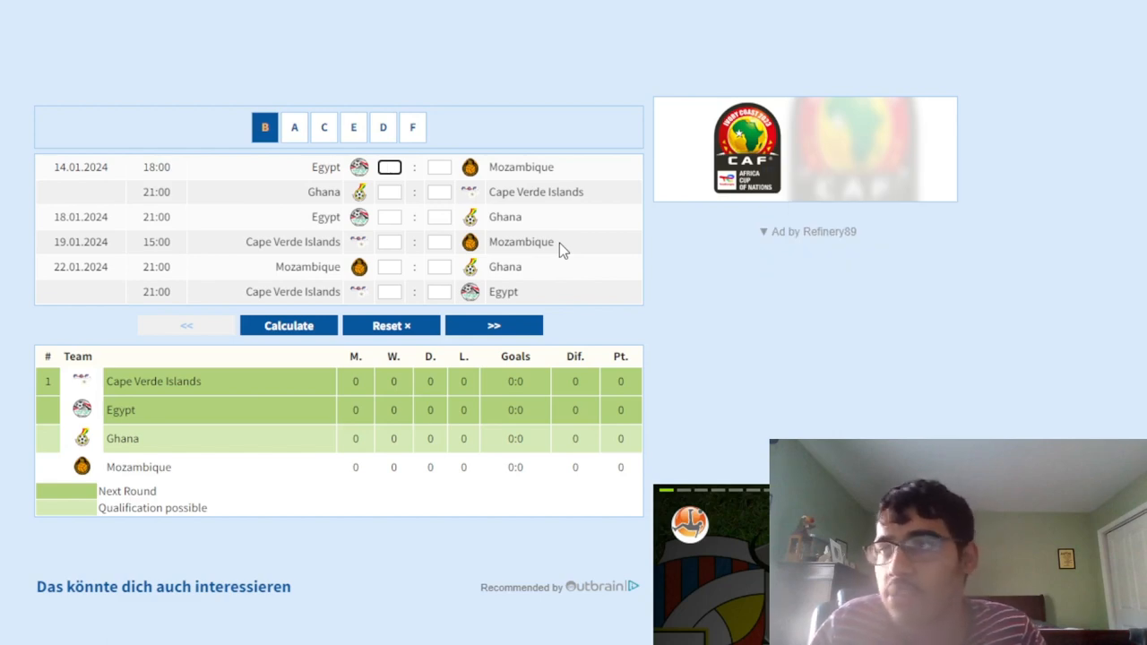
pyautogui.write('3')
pyautogui.click(439, 167)
pyautogui.write('0')
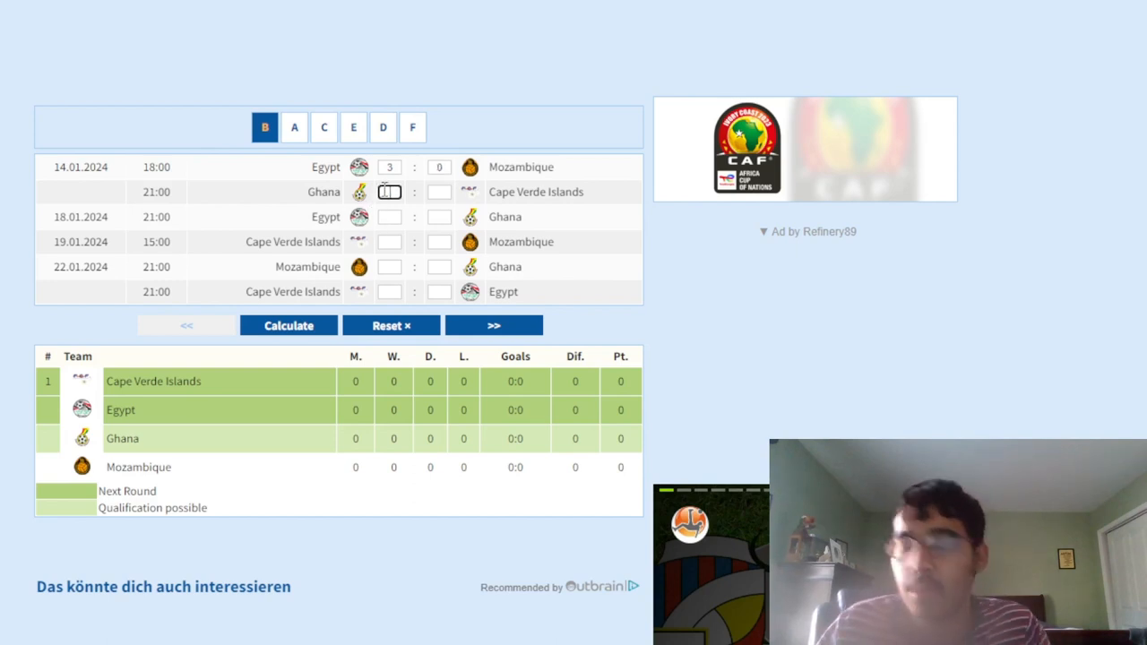
# Enter Ghana 1–0 Cape Verde Islands and calculate the Group B standings
pyautogui.write('1')
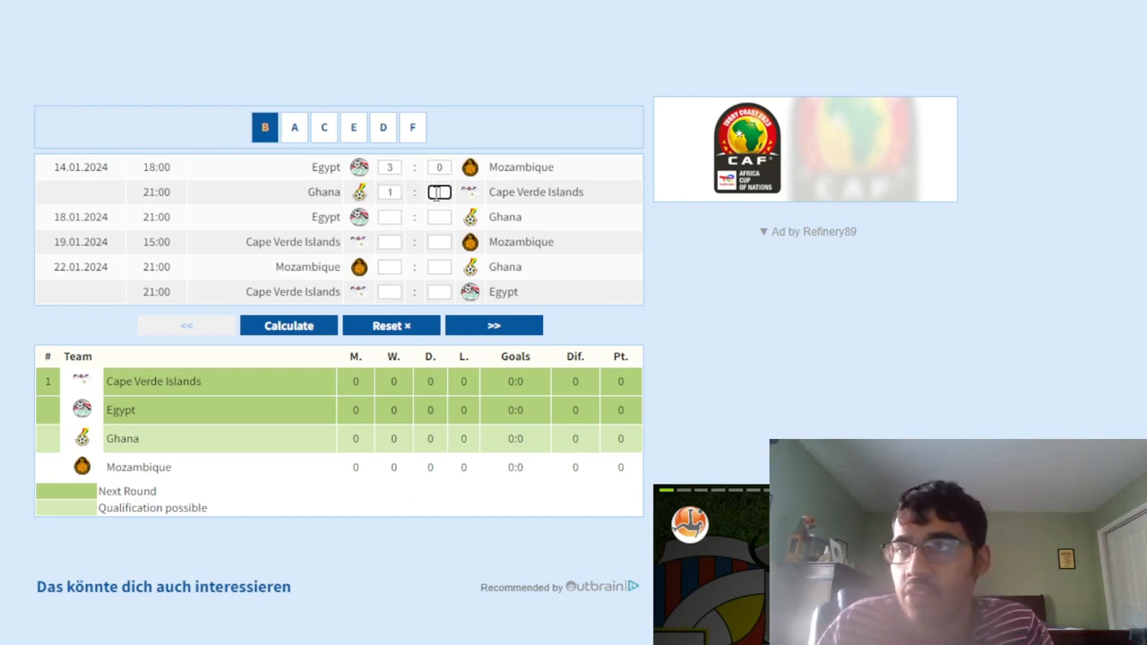
pyautogui.write('0')
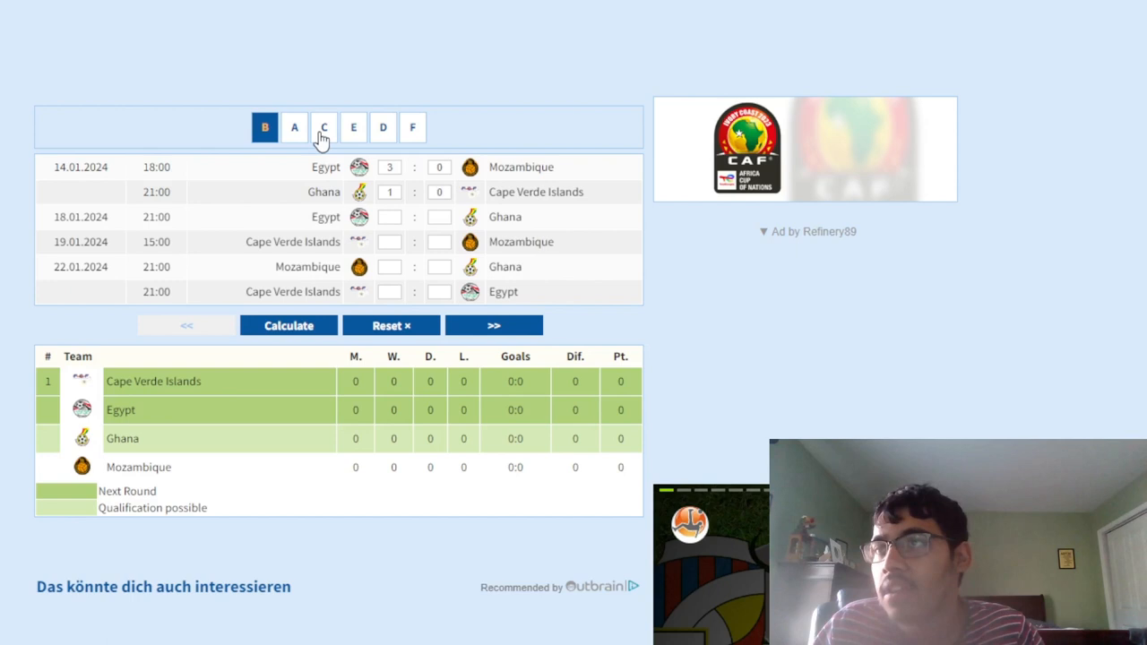
pyautogui.click(288, 325)
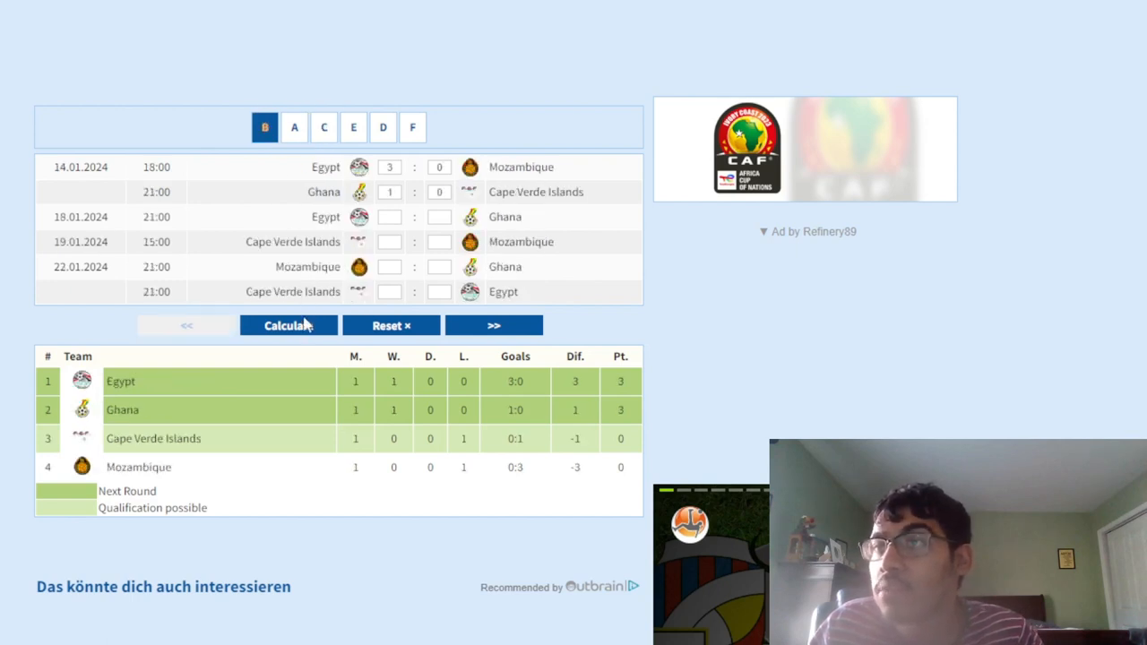
pyautogui.moveTo(294, 126)
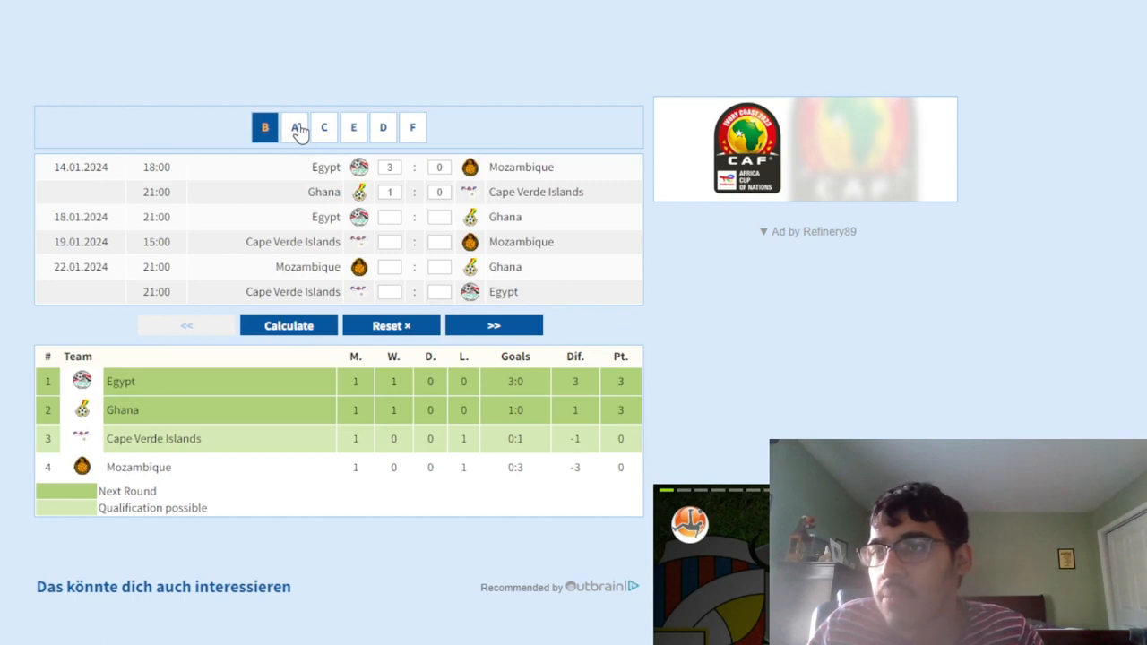
# Open the Group C fixtures, ready to enter Senegal vs Gambia
pyautogui.click(323, 127)
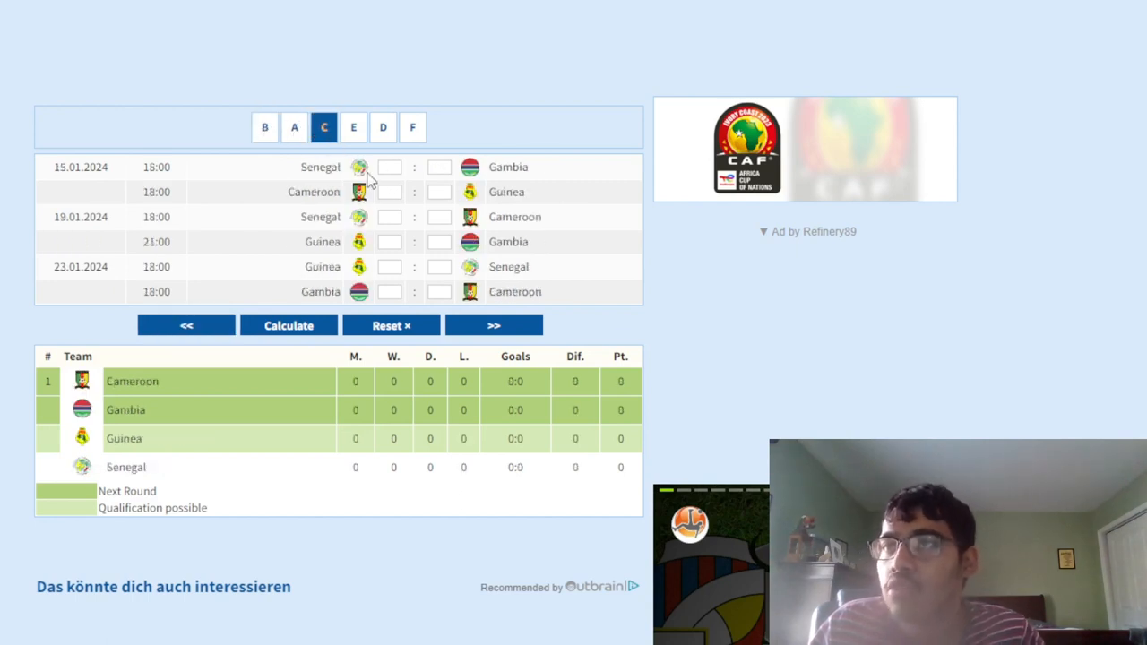
pyautogui.click(389, 166)
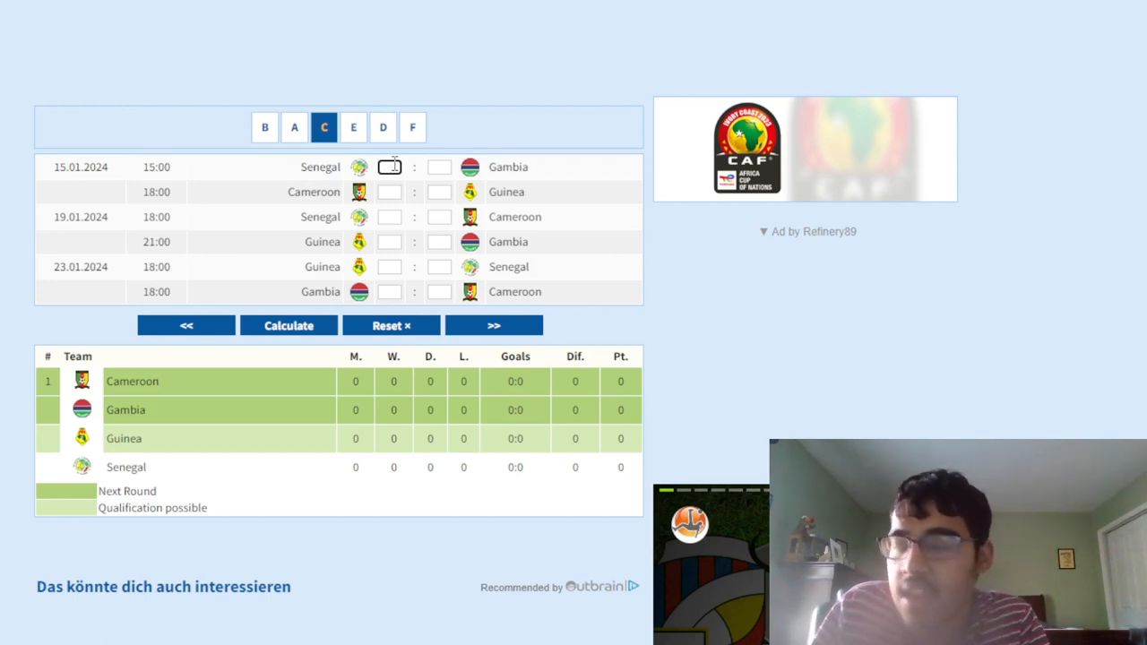
# Calculate Group C standings with Senegal 3–1 Gambia and Cameroon 0–1 Guinea
pyautogui.write('2')
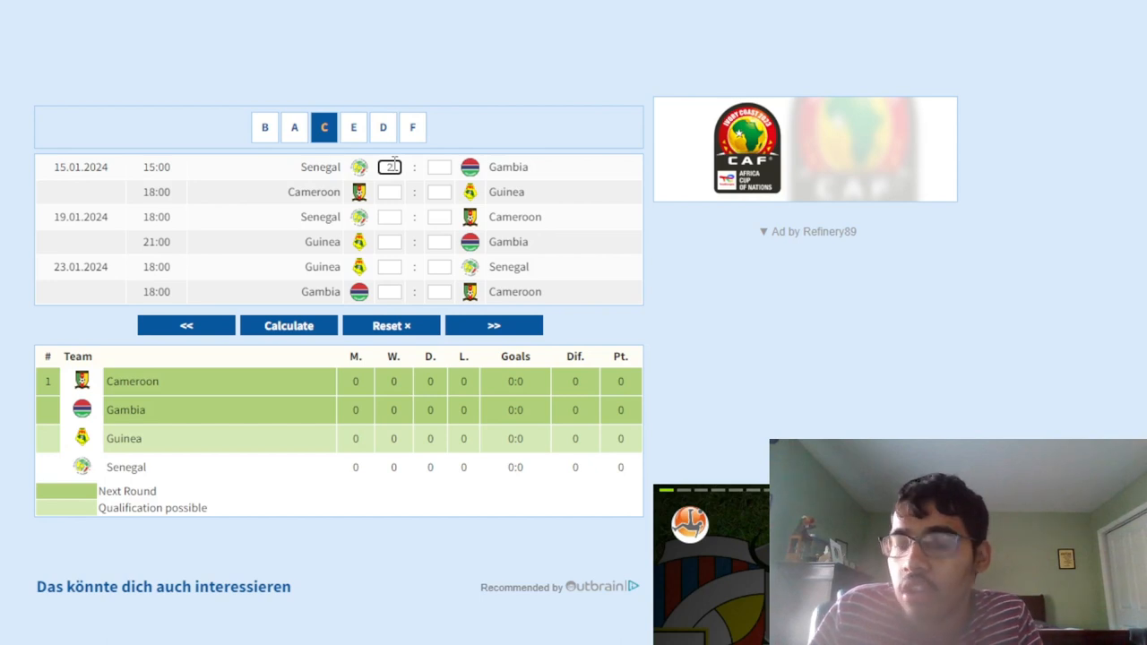
pyautogui.write('3')
pyautogui.click(439, 192)
pyautogui.write('1')
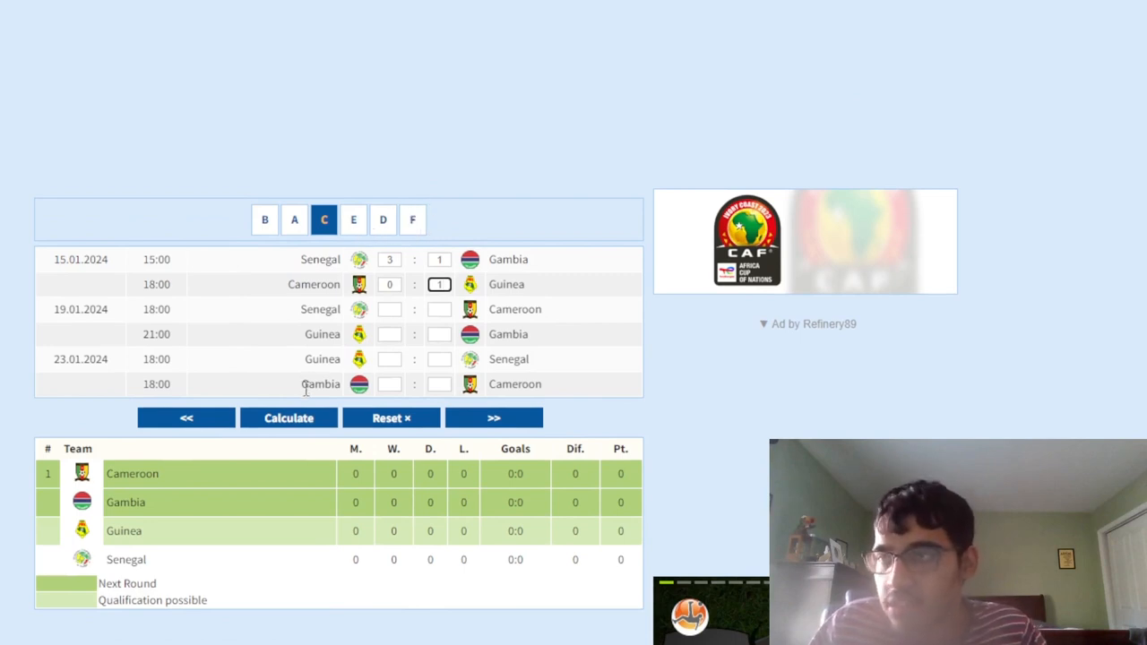
pyautogui.click(287, 417)
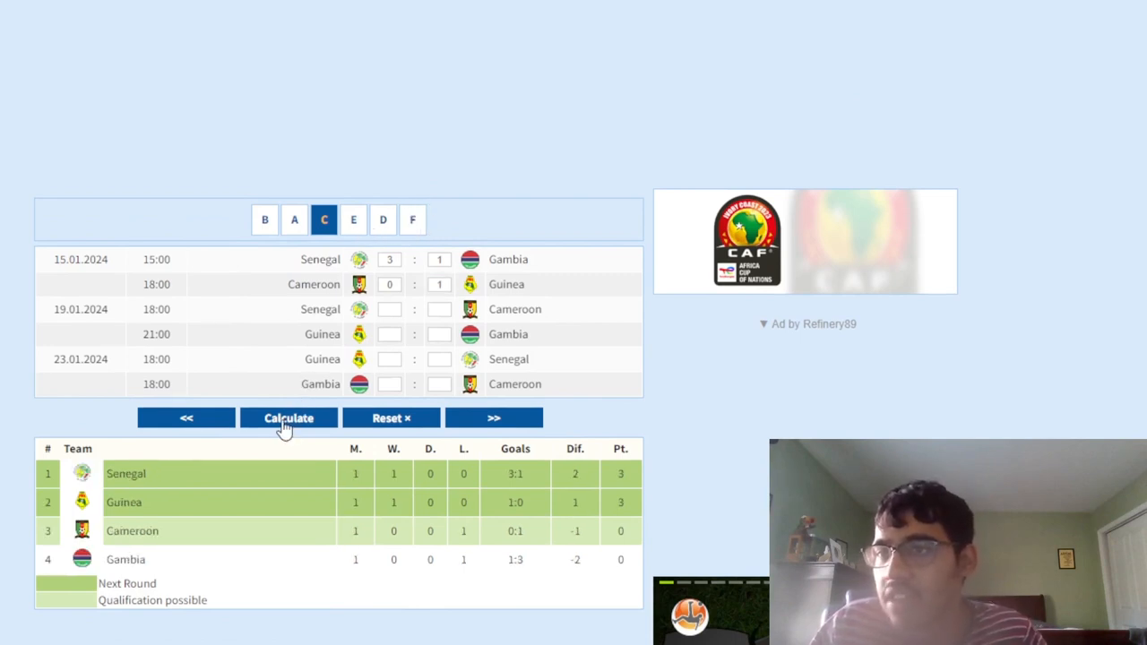
pyautogui.moveTo(354, 220)
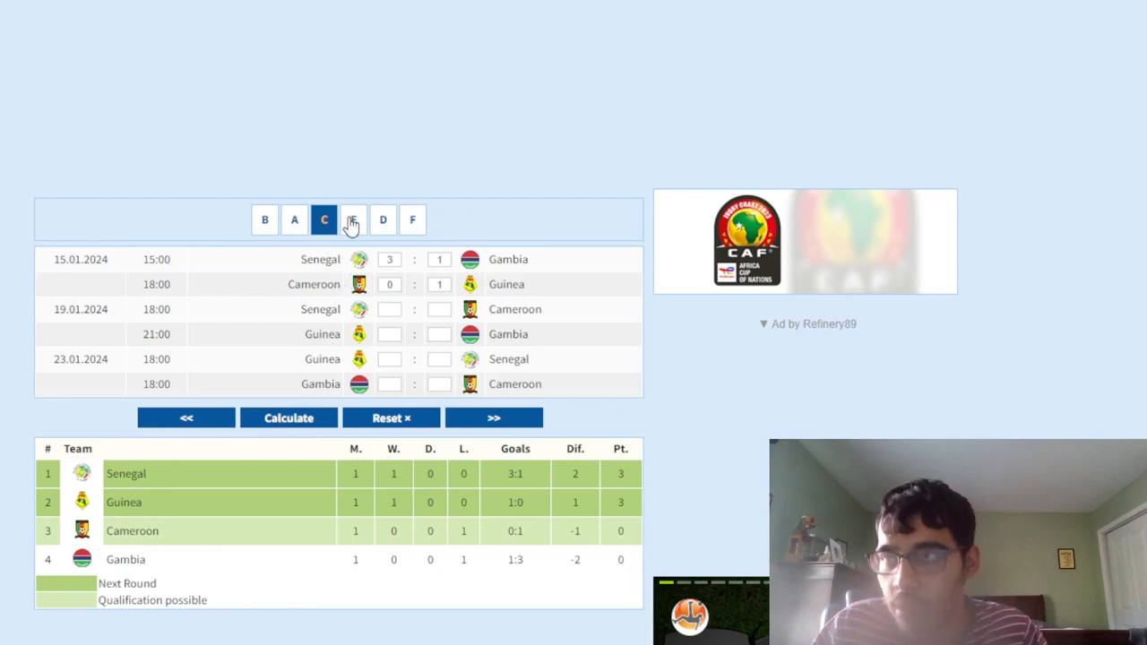
pyautogui.click(353, 219)
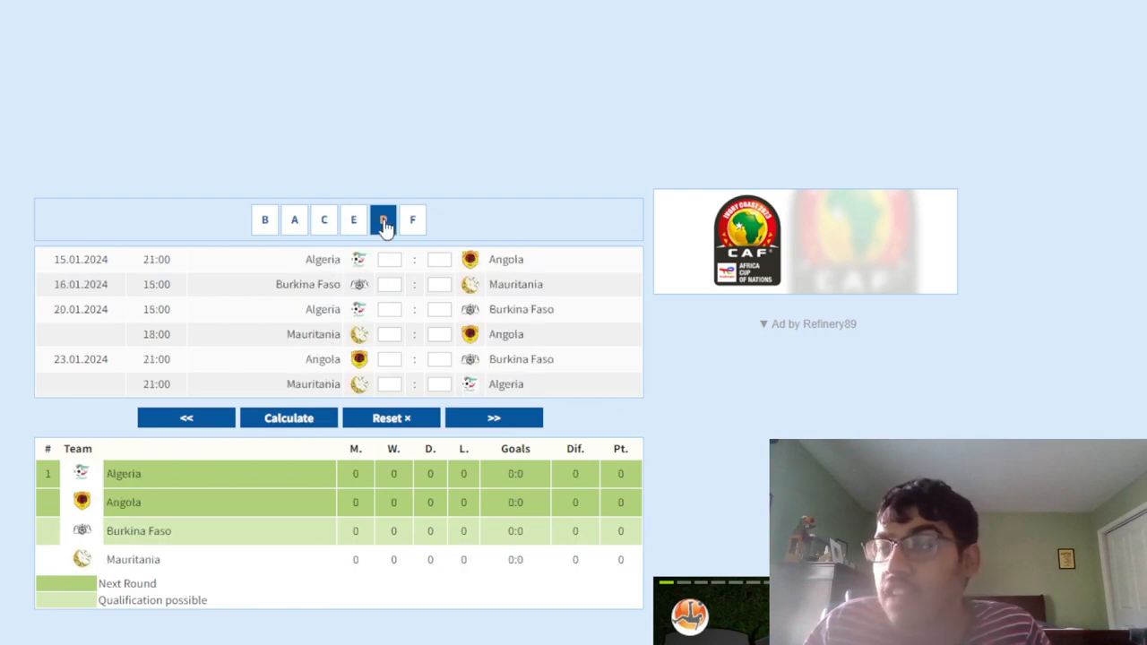
# Enter Group D scores Algeria 2–0 Angola and Burkina Faso 3–1 Mauritania
pyautogui.click(382, 220)
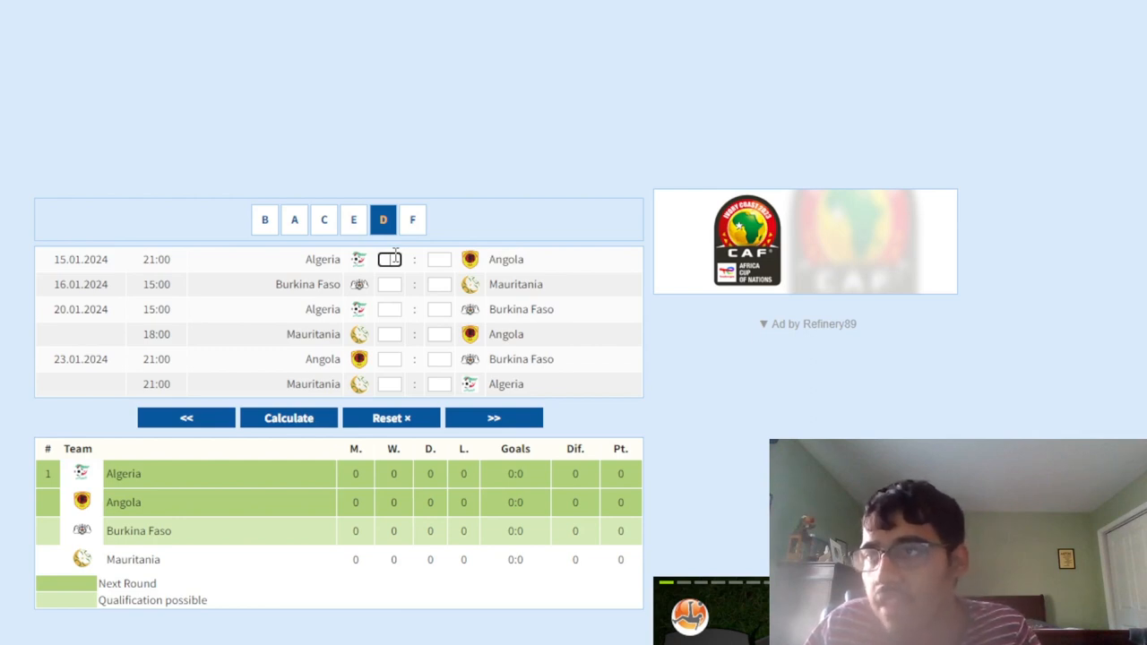
pyautogui.write('0')
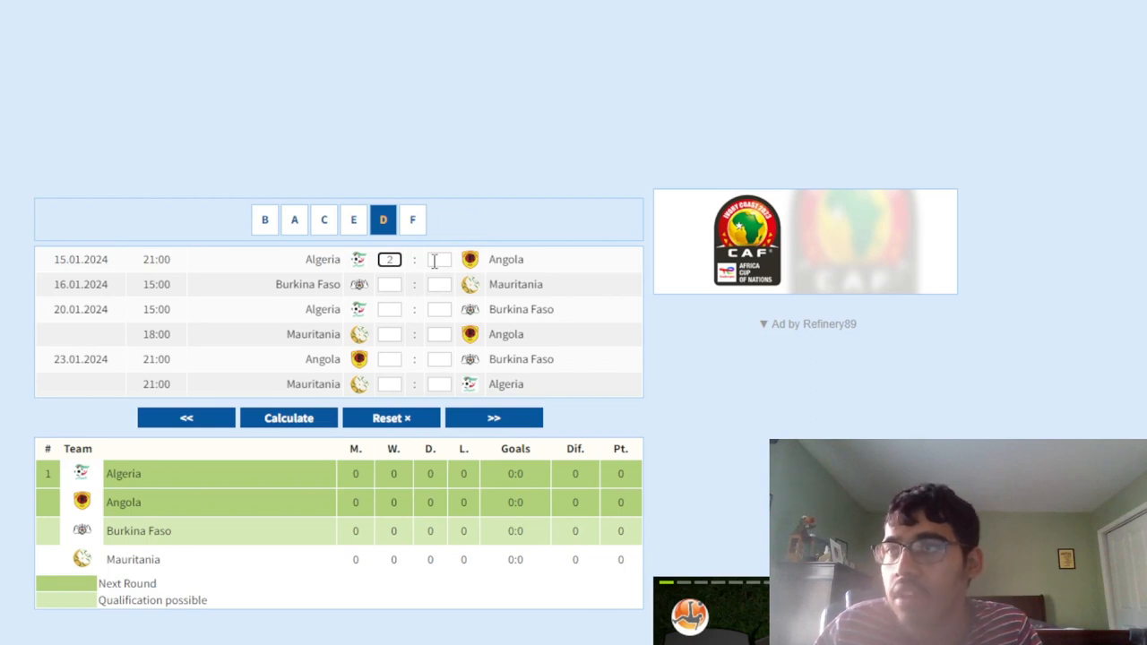
pyautogui.write('0')
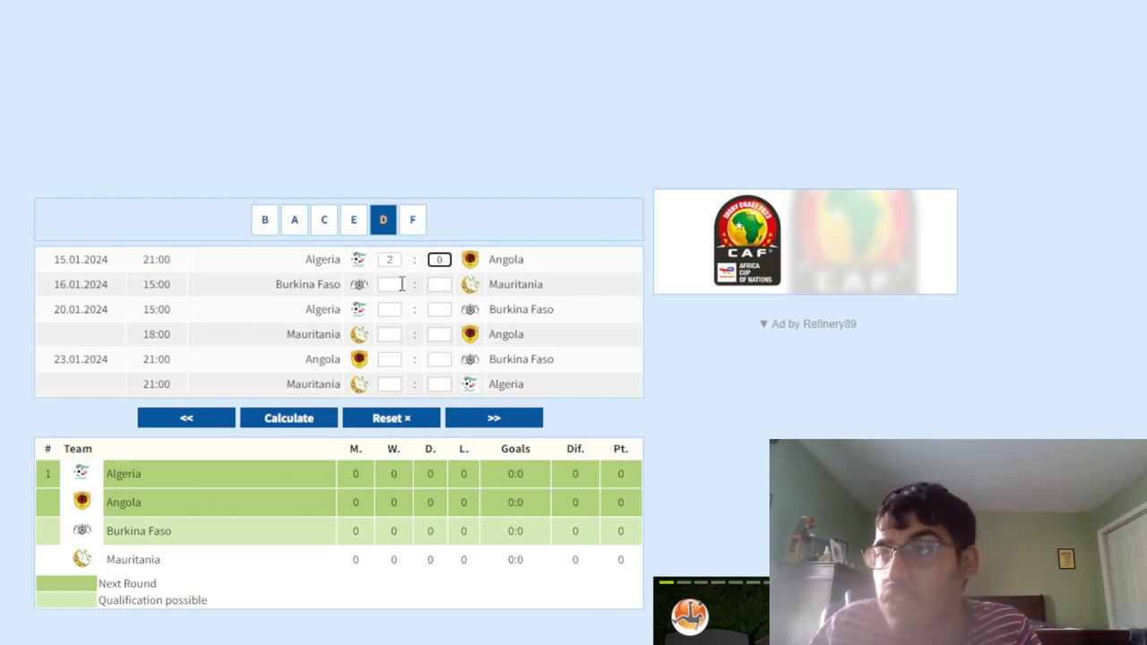
pyautogui.click(389, 284)
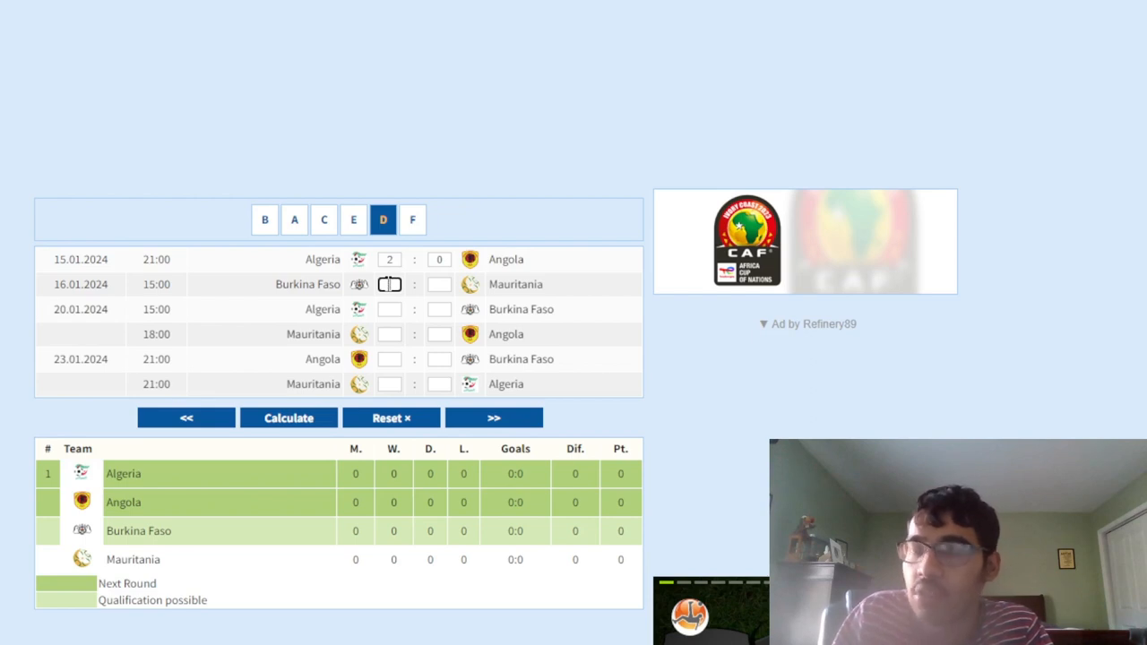
pyautogui.write('3')
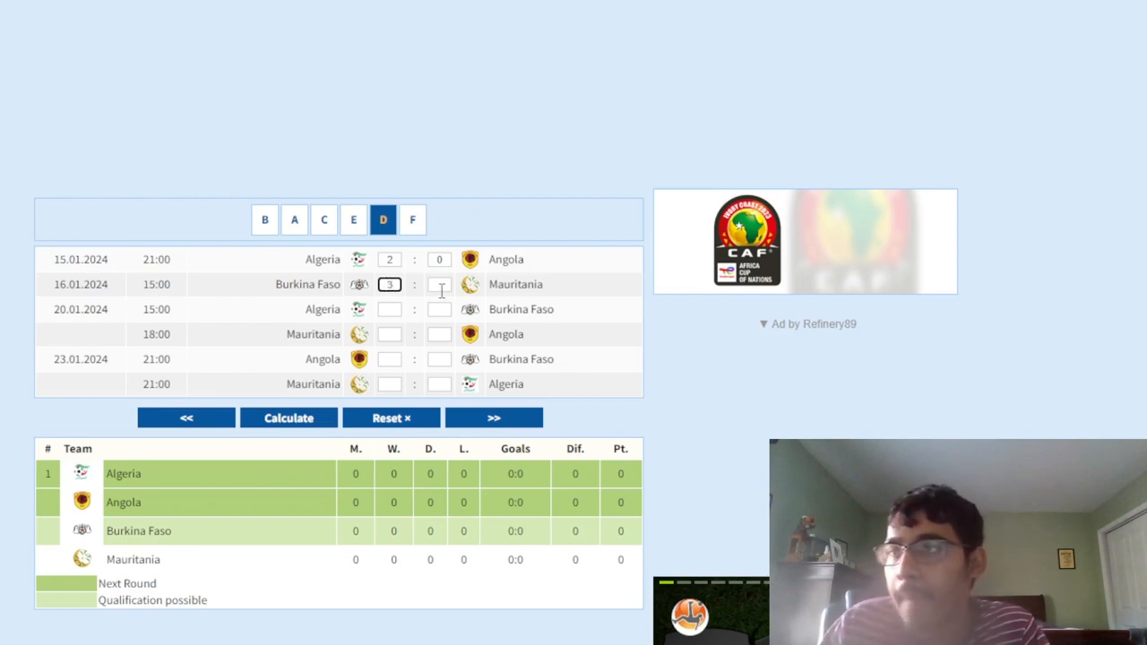
pyautogui.write('1')
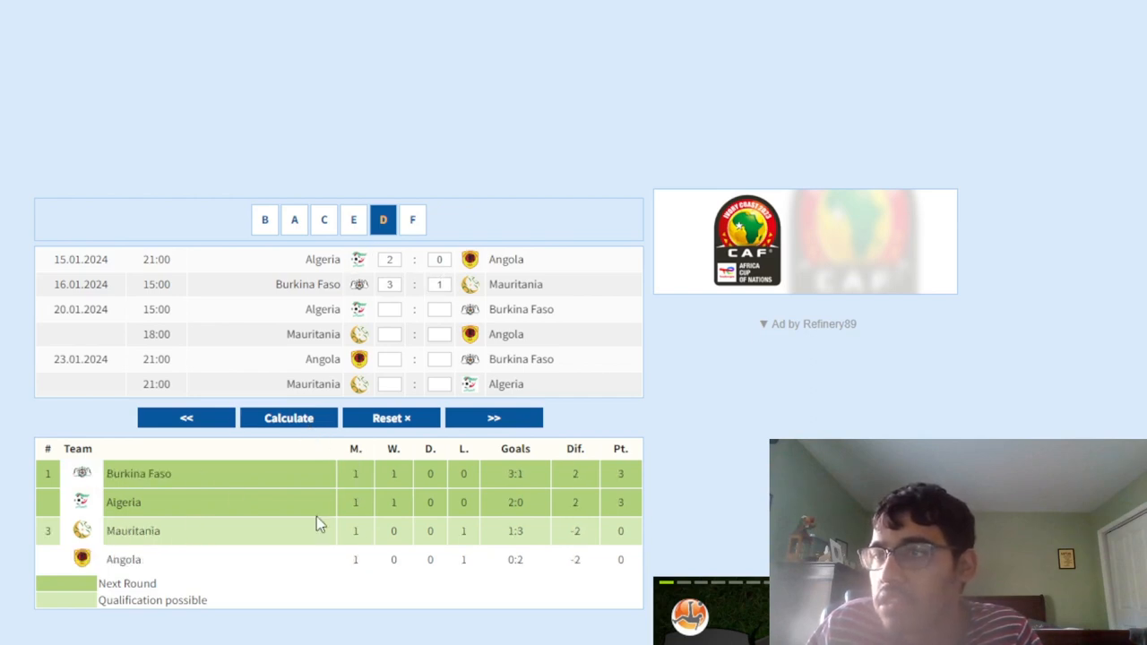
# Open Group E and enter Tunisia 1–0 Namibia
pyautogui.click(353, 219)
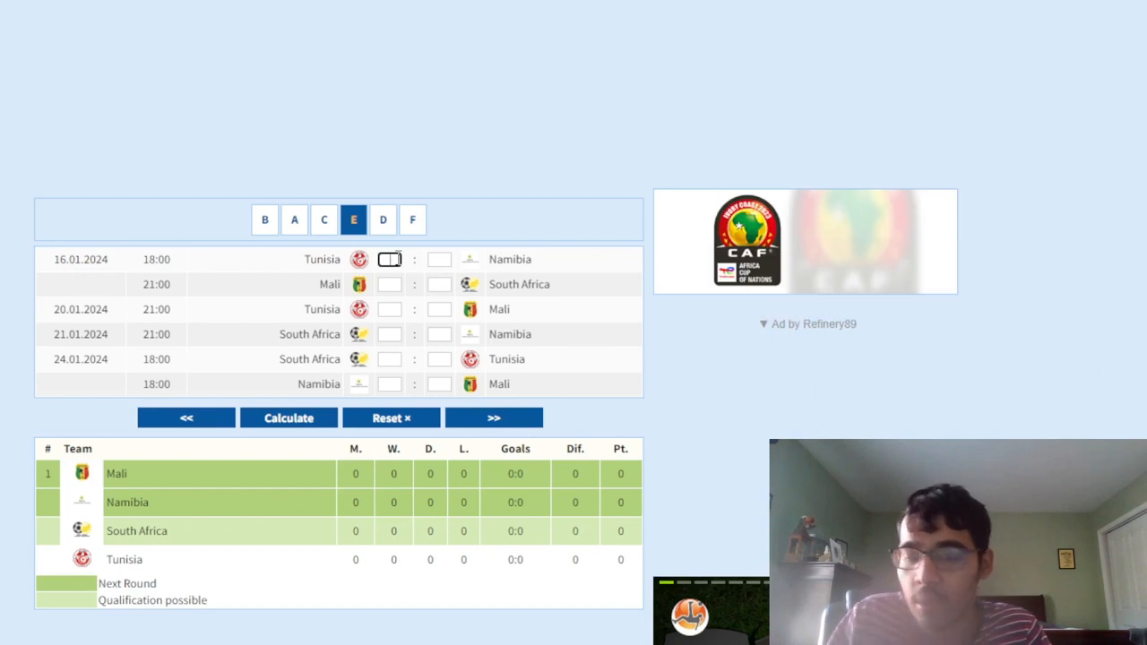
pyautogui.write('1')
pyautogui.click(439, 259)
pyautogui.write('0')
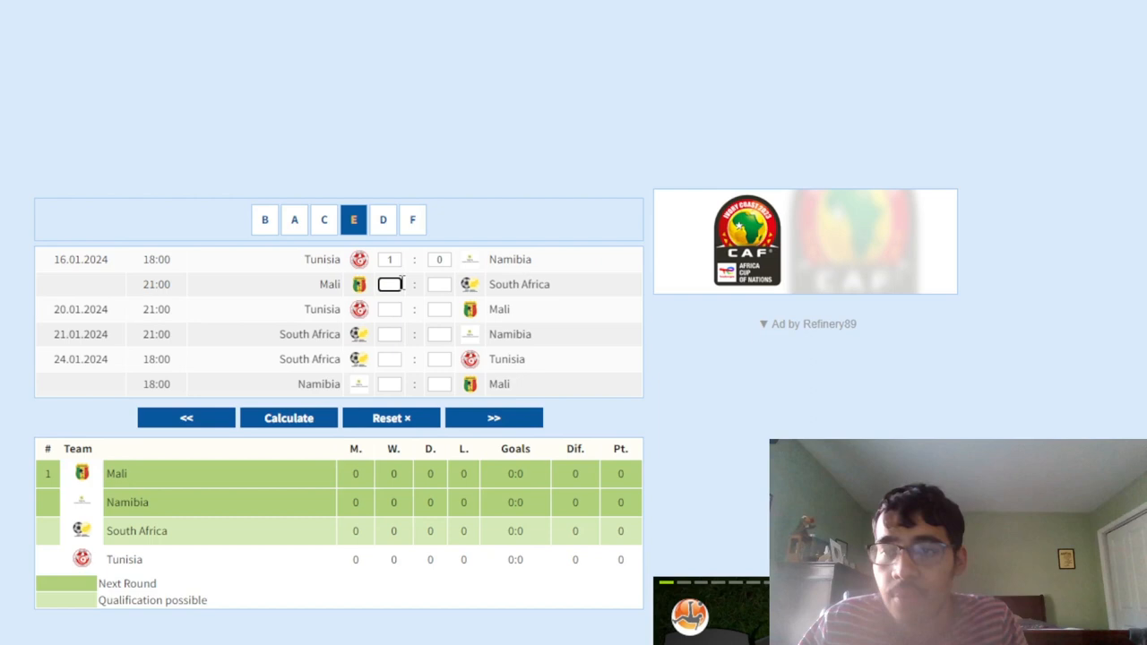
# Enter Mali 1–1 South Africa and calculate Group E standings, Tunisia on top
pyautogui.click(389, 284)
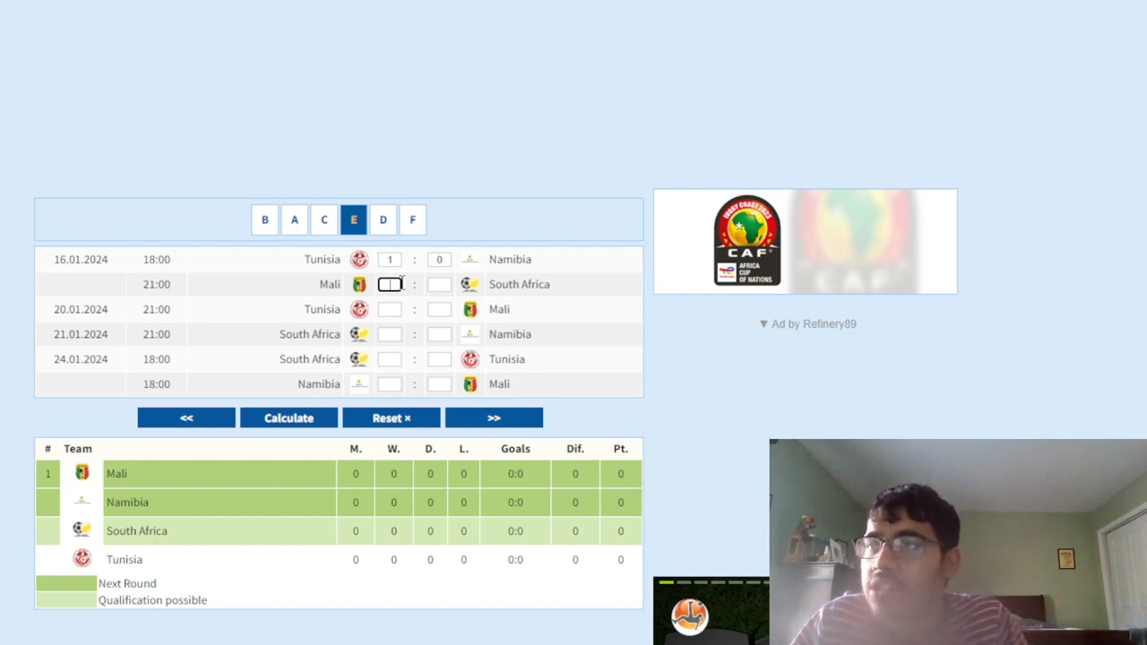
pyautogui.write('1')
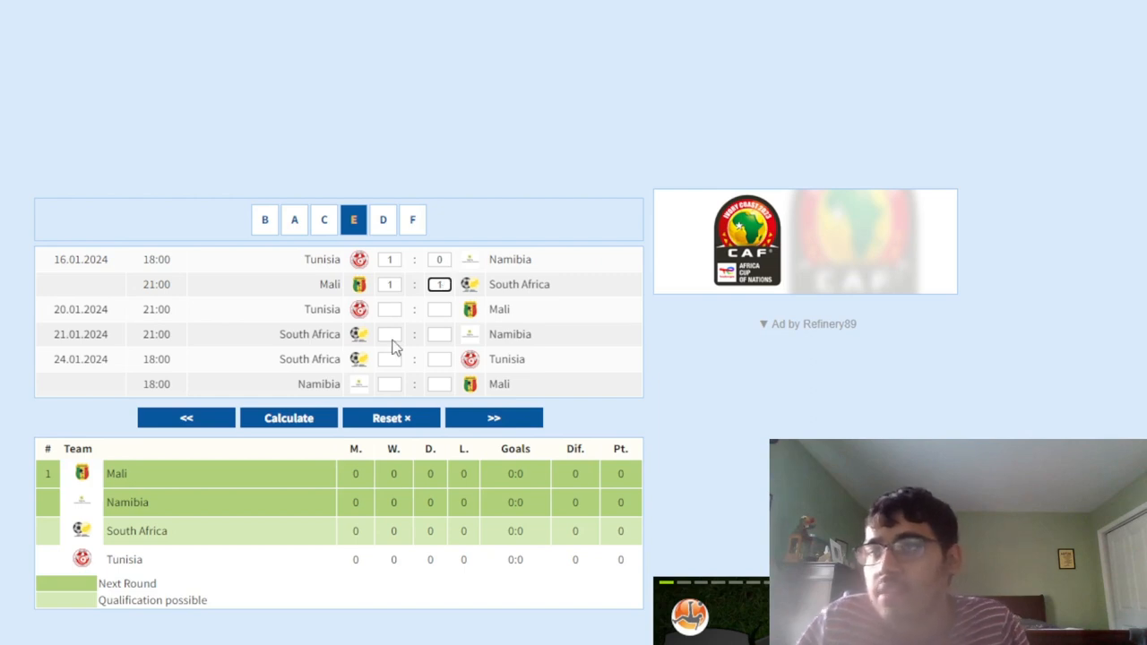
pyautogui.click(289, 418)
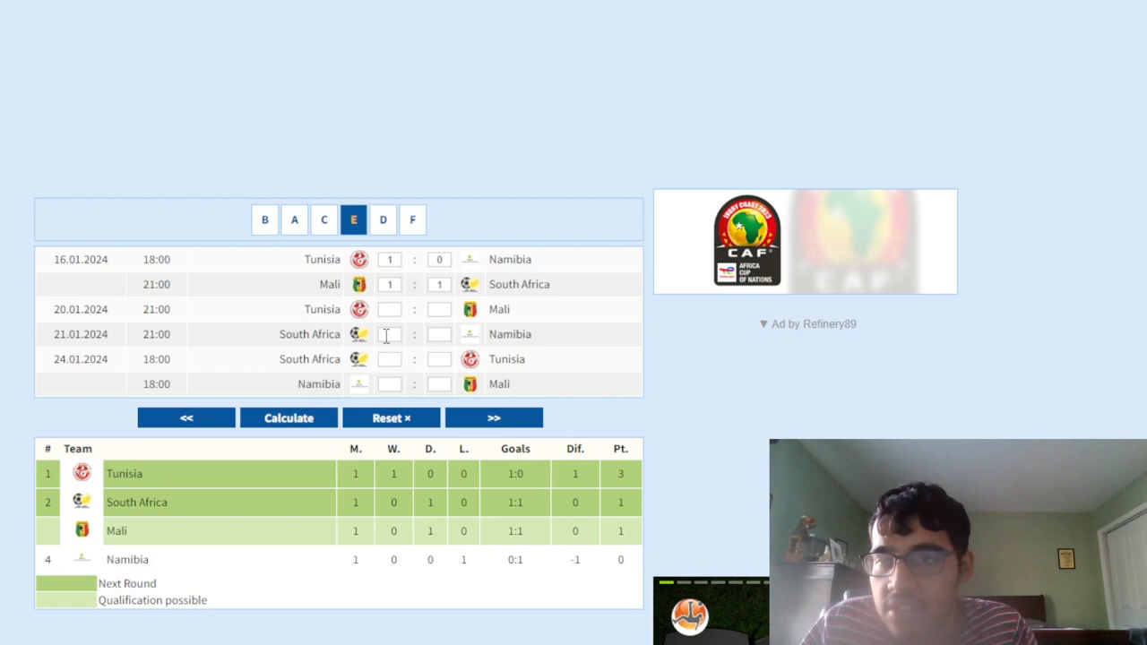
pyautogui.click(383, 220)
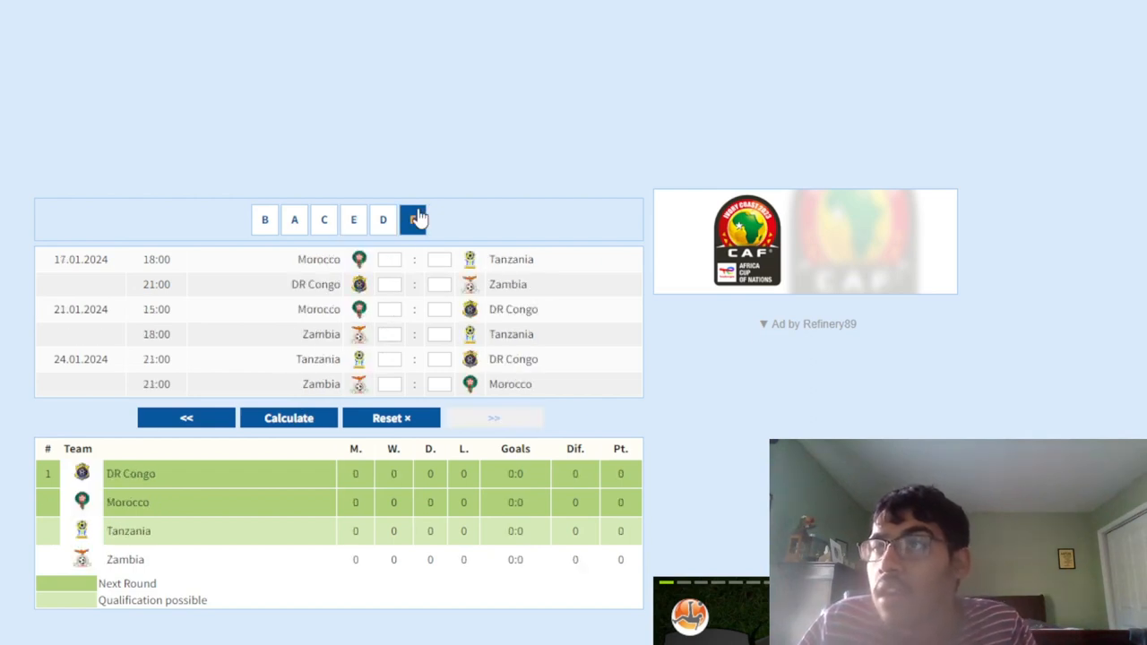
# Enter Morocco 2–0 Tanzania and DR Congo 2–2 Zambia, then calculate Group F
pyautogui.click(412, 219)
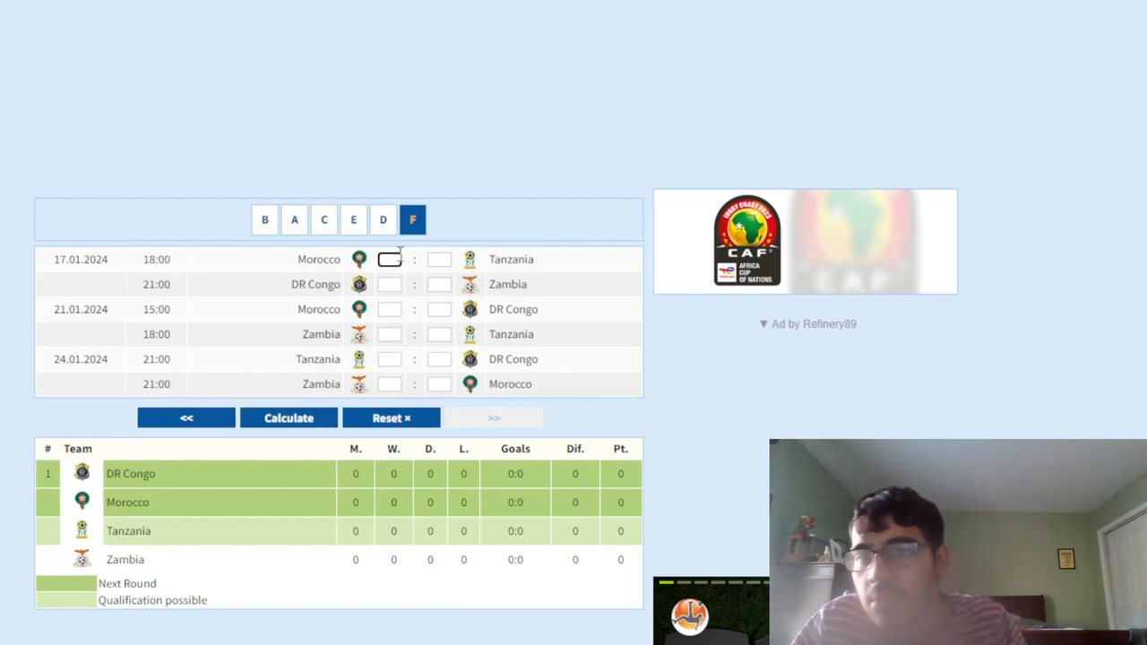
pyautogui.write('2')
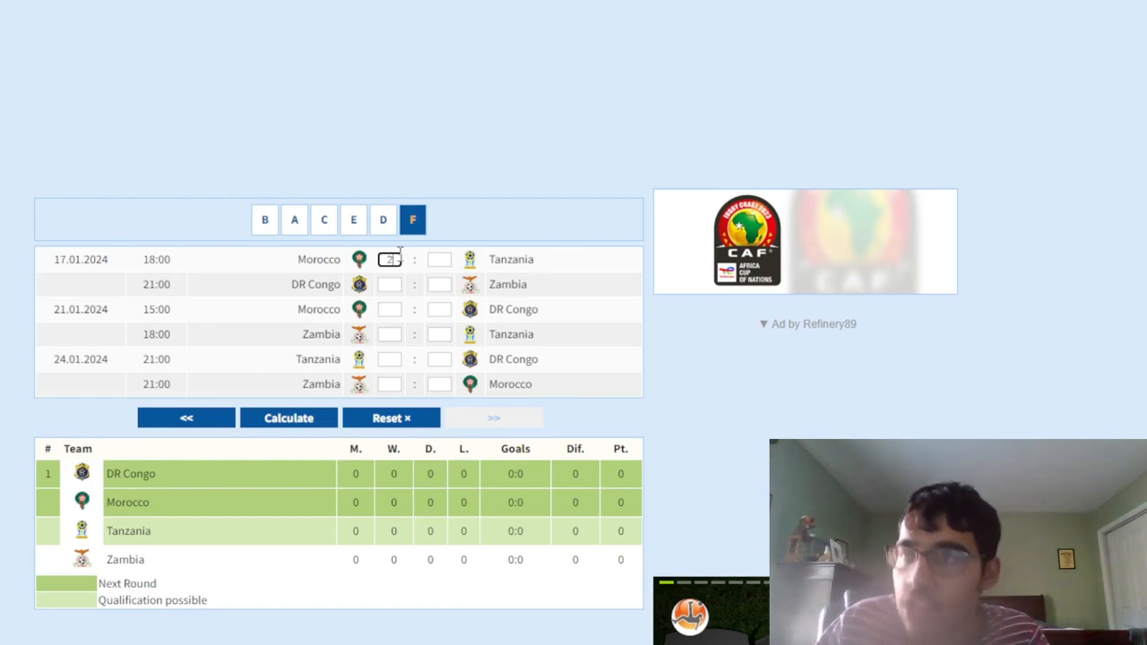
pyautogui.write('2')
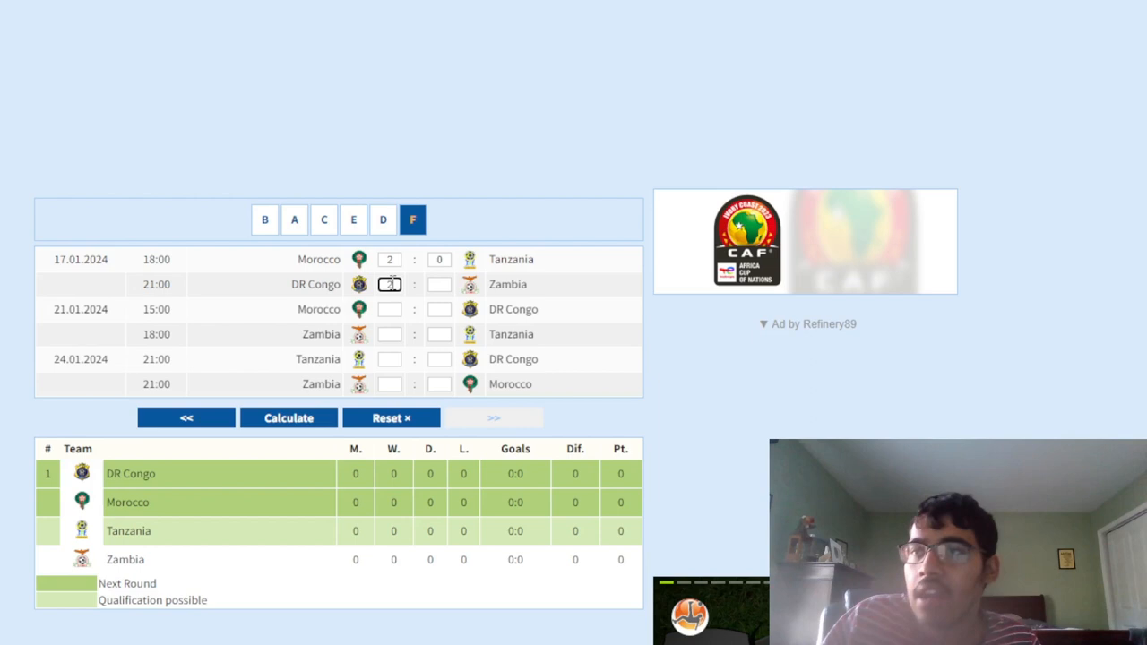
pyautogui.write('2')
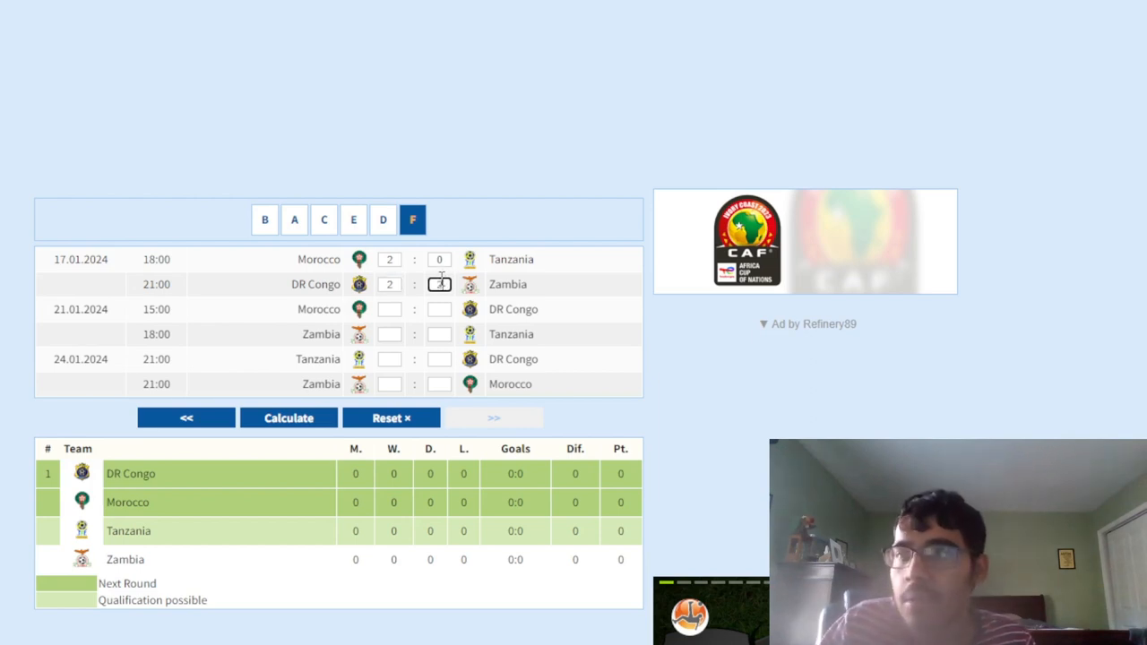
pyautogui.click(288, 418)
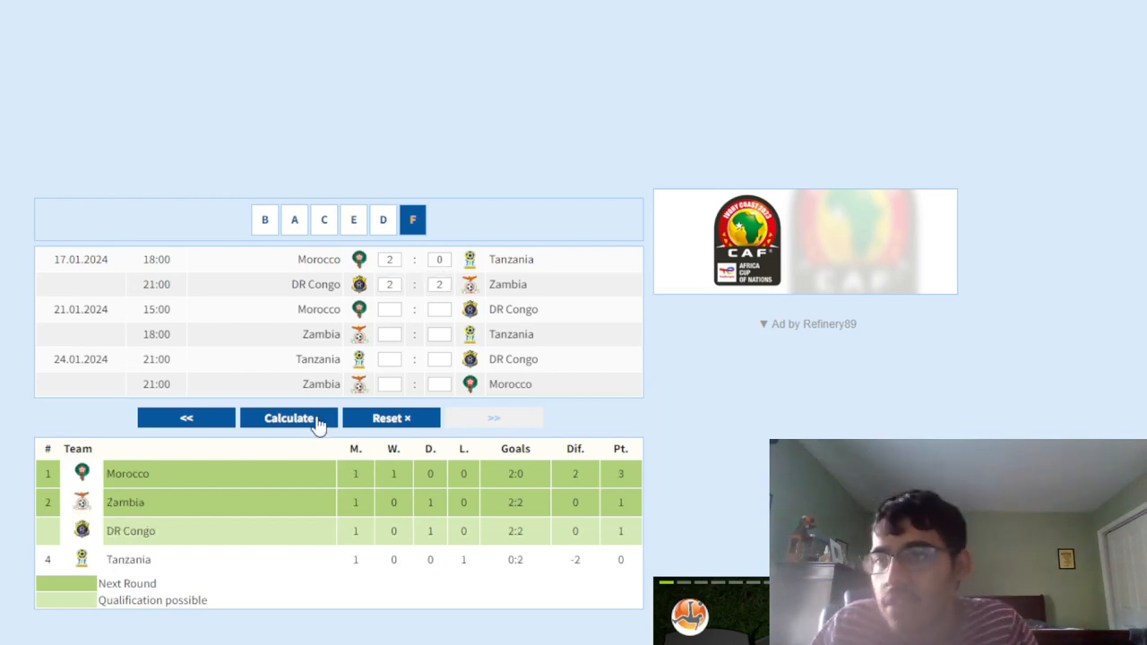
pyautogui.moveTo(314, 400)
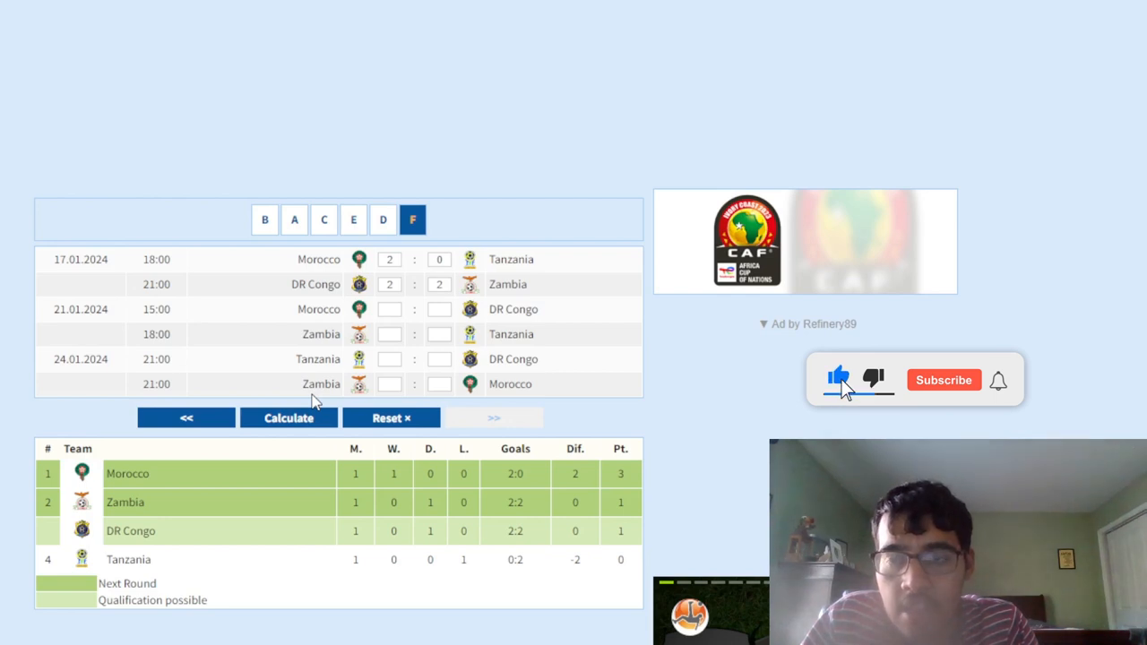
pyautogui.click(944, 379)
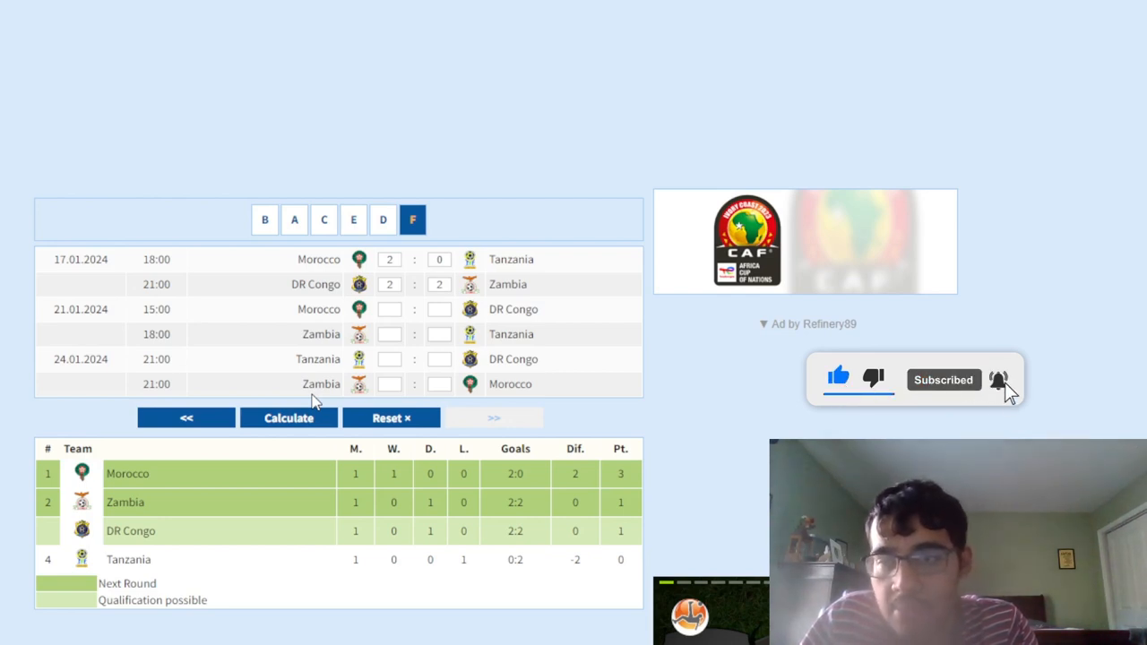